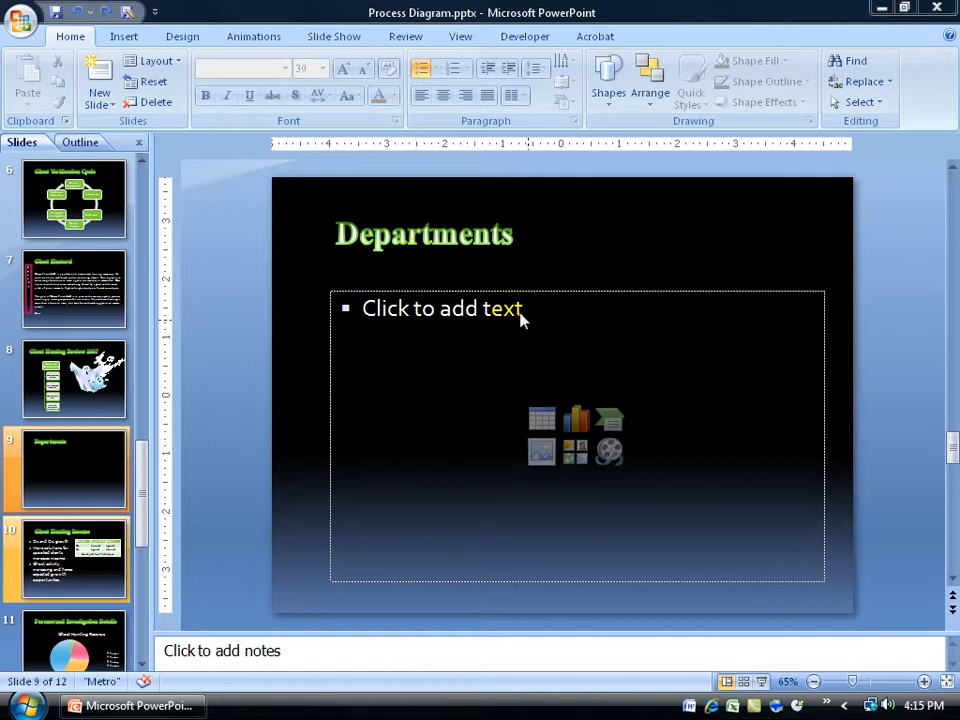
{"action": "mouse_move", "coordinate": [610, 424]}
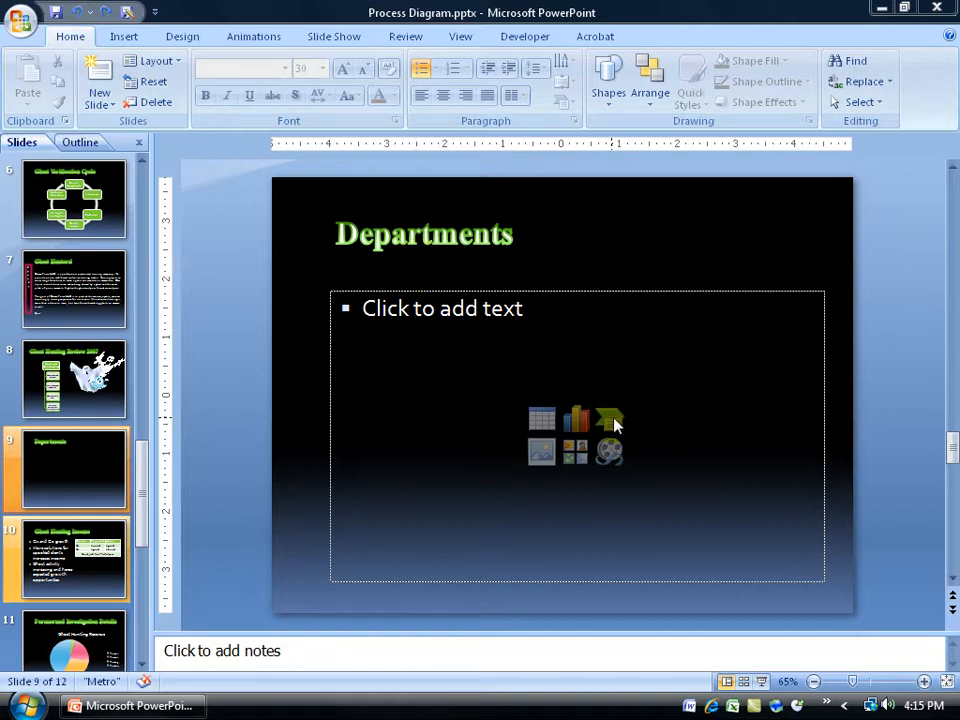
Show the Insert ribbon options for the Departments slide
{"action": "left_click", "coordinate": [122, 36]}
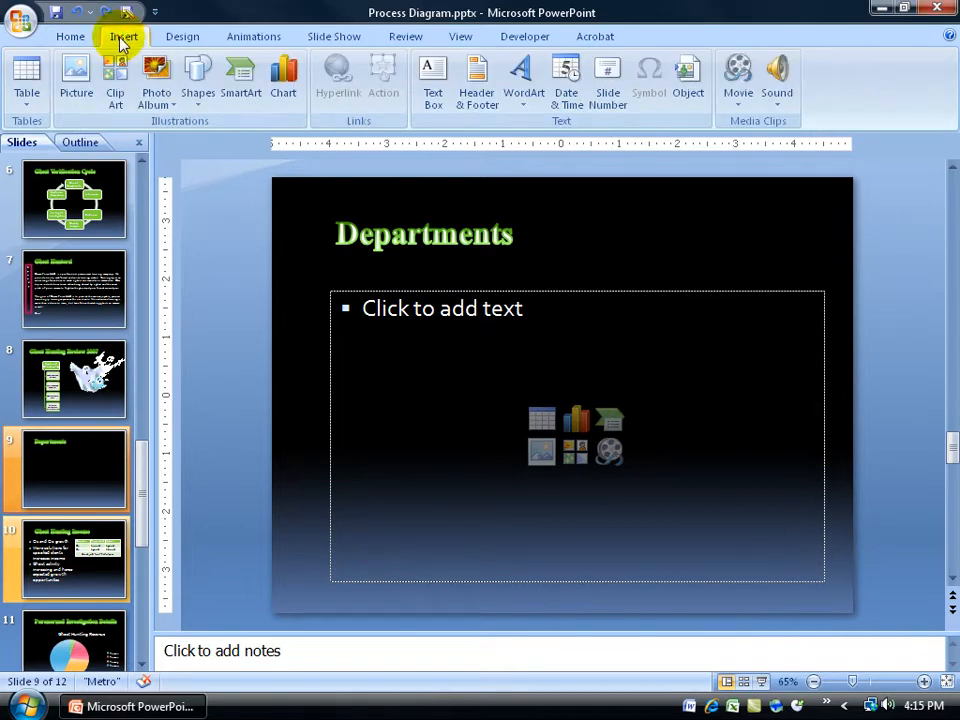
{"action": "mouse_move", "coordinate": [224, 128]}
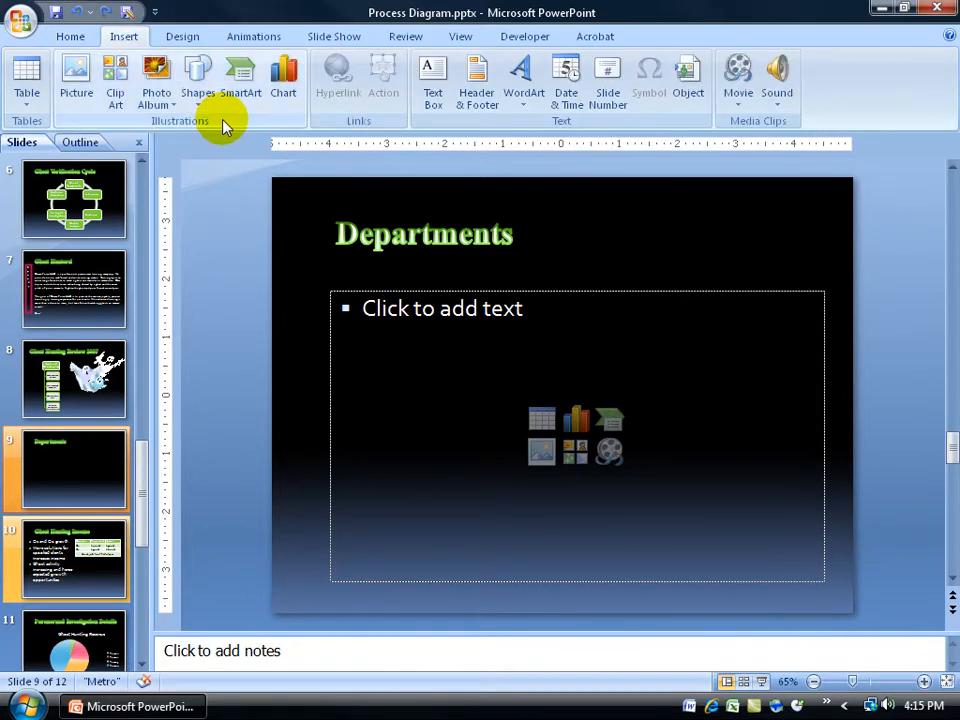
Choose the Basic Venn layout from the Relationship category of the SmartArt gallery
{"action": "left_click", "coordinate": [240, 76]}
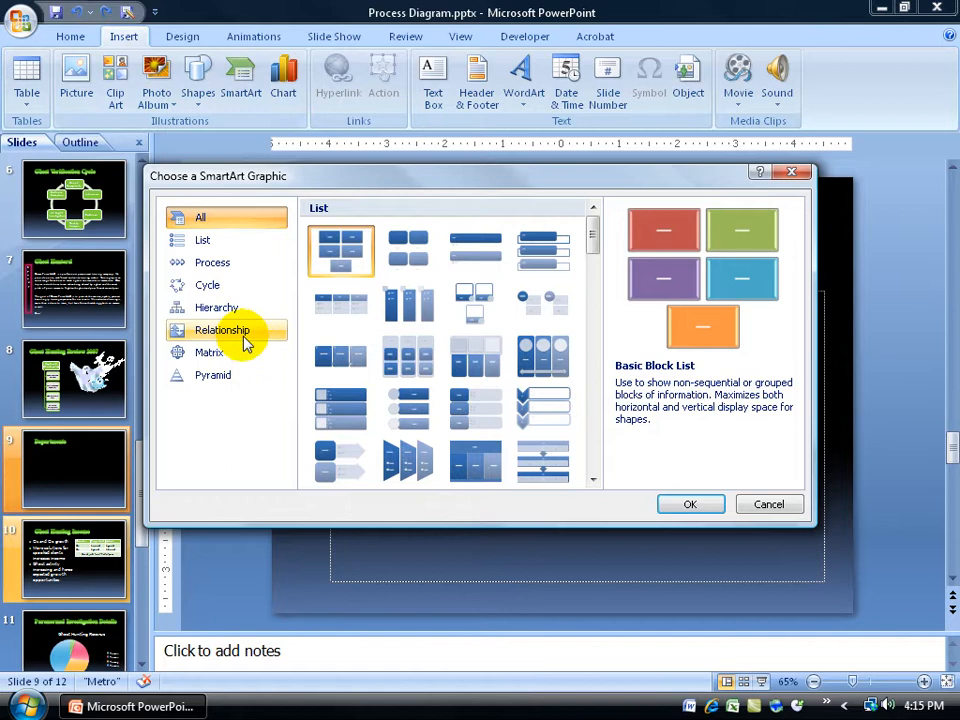
{"action": "left_click", "coordinate": [220, 330]}
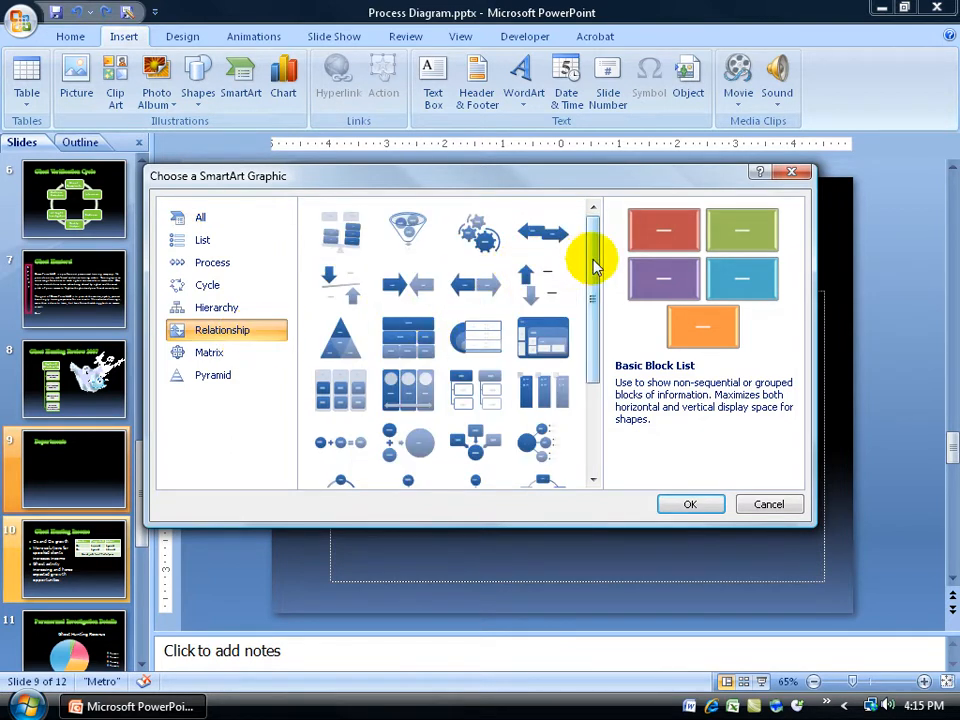
{"action": "scroll", "scroll_direction": "down", "scroll_amount": 3}
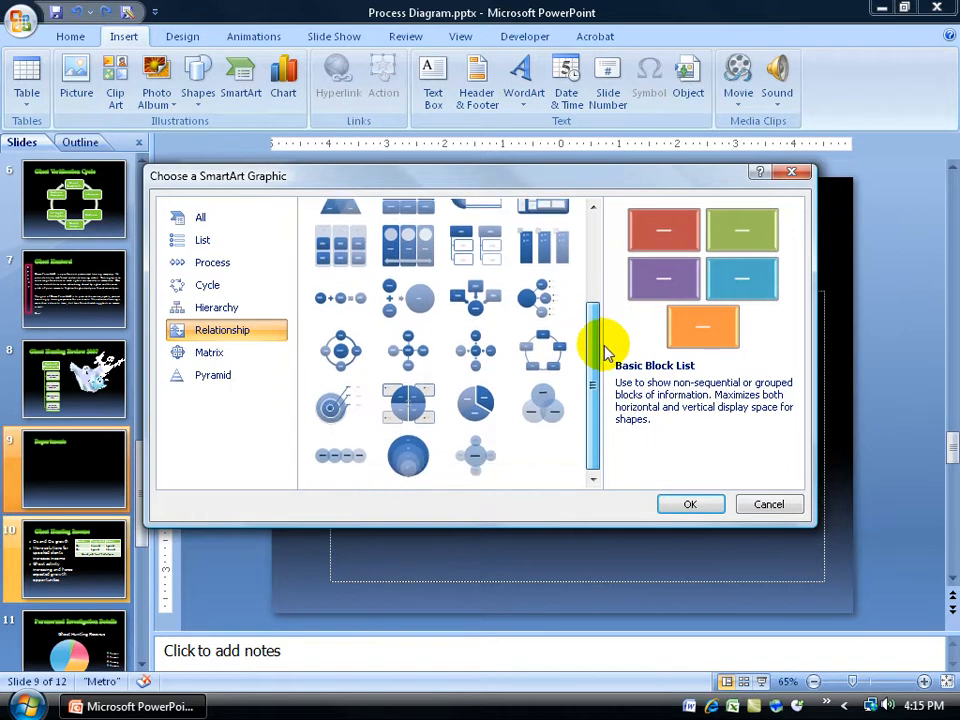
{"action": "mouse_move", "coordinate": [544, 404]}
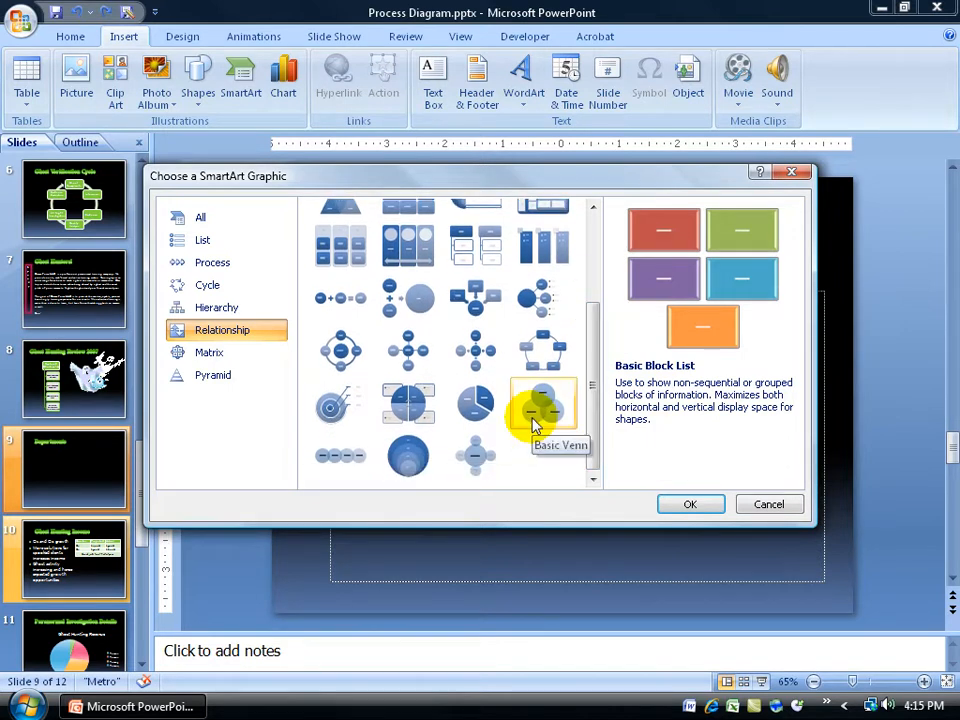
{"action": "left_click", "coordinate": [544, 402]}
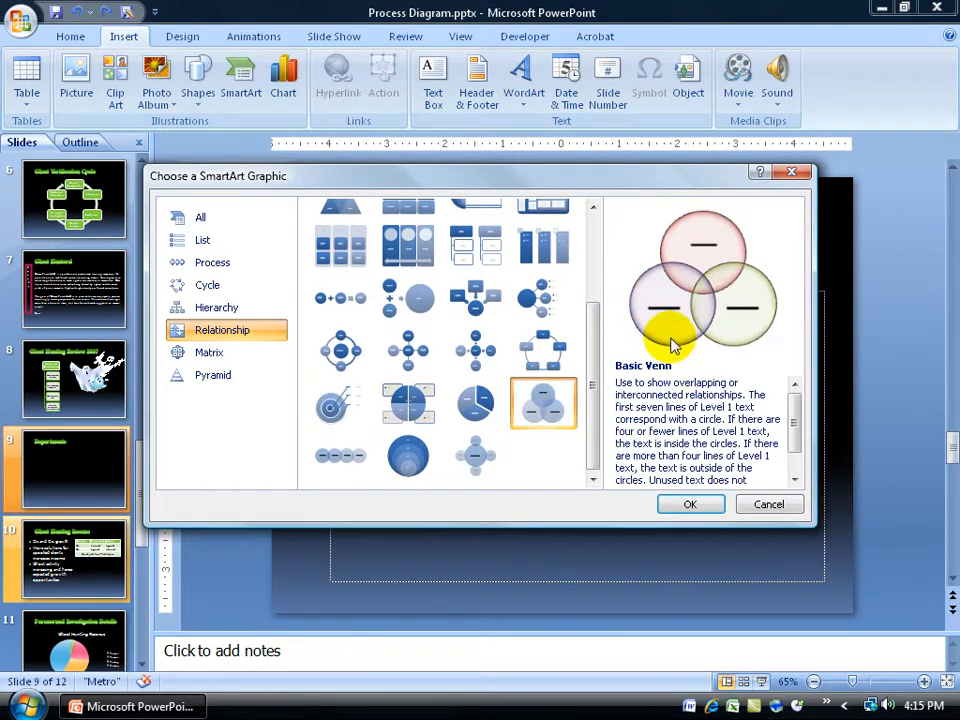
{"action": "mouse_move", "coordinate": [700, 332]}
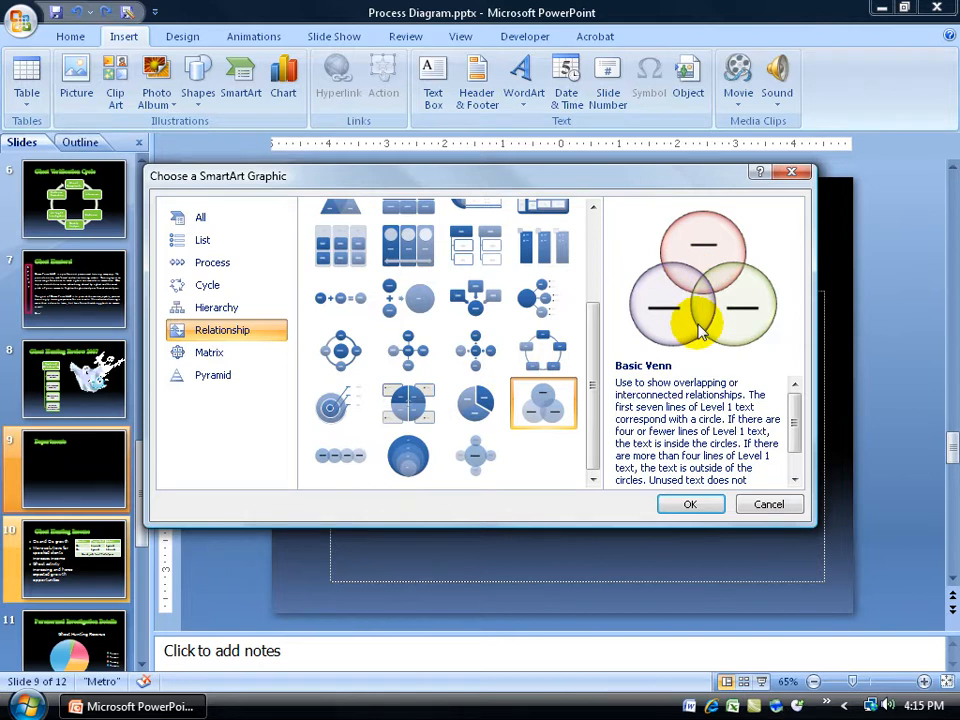
{"action": "mouse_move", "coordinate": [696, 242]}
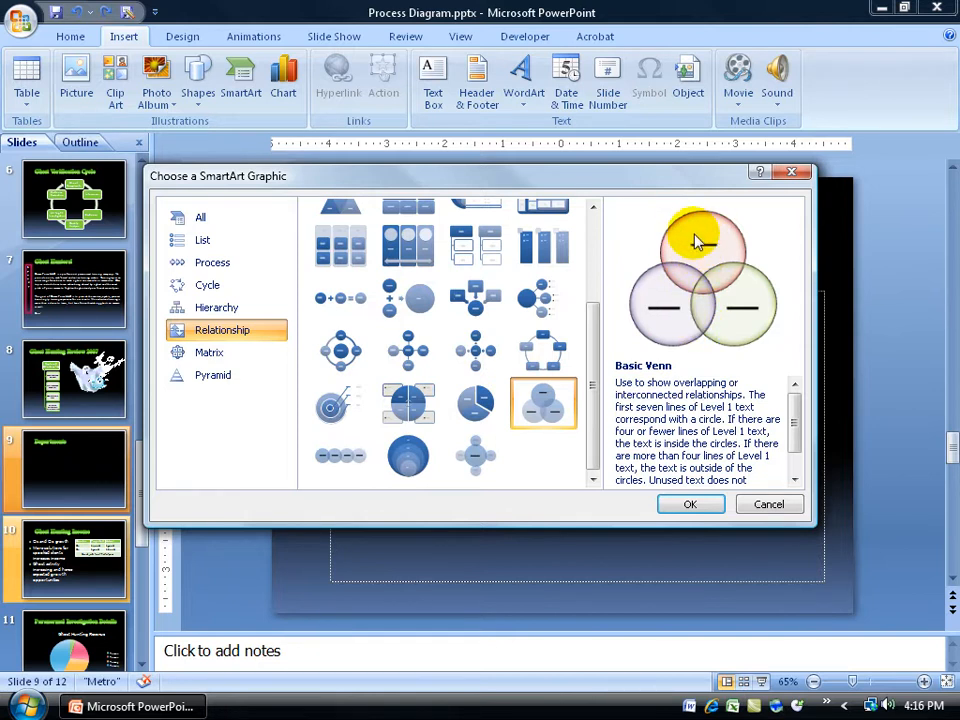
{"action": "mouse_move", "coordinate": [680, 400]}
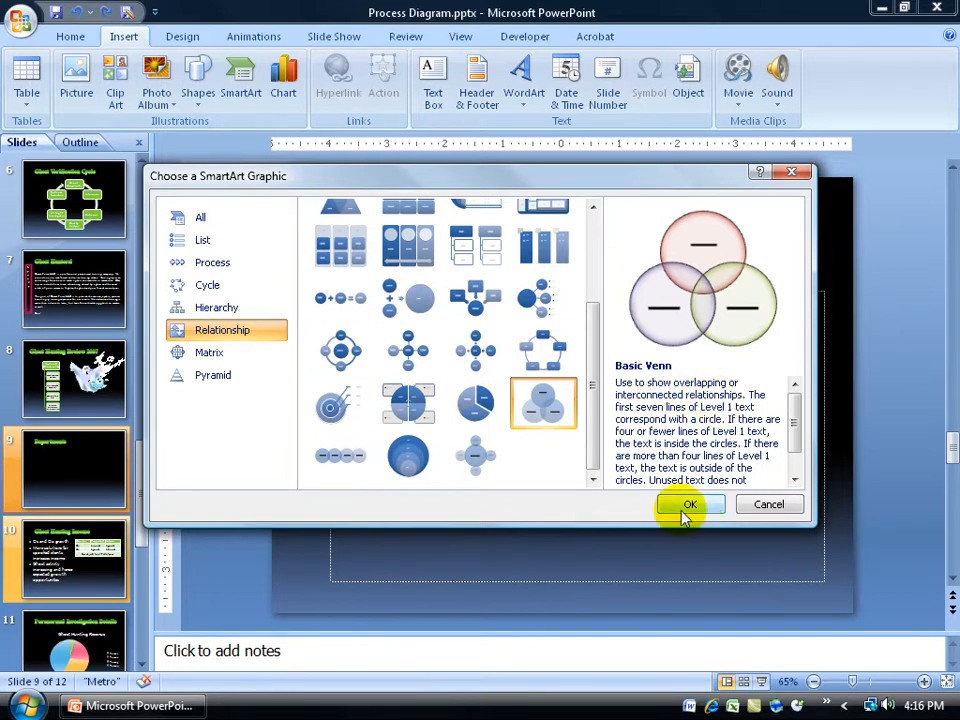
Insert the Venn diagram and label its circles Management and Finance
{"action": "left_click", "coordinate": [690, 504]}
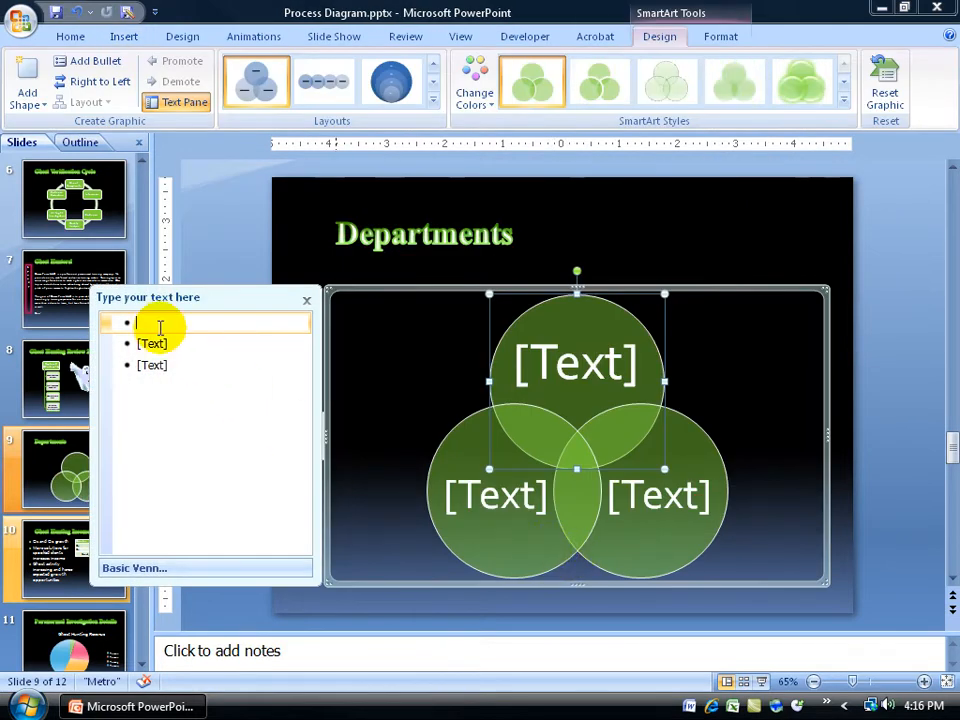
{"action": "type", "text": "Management"}
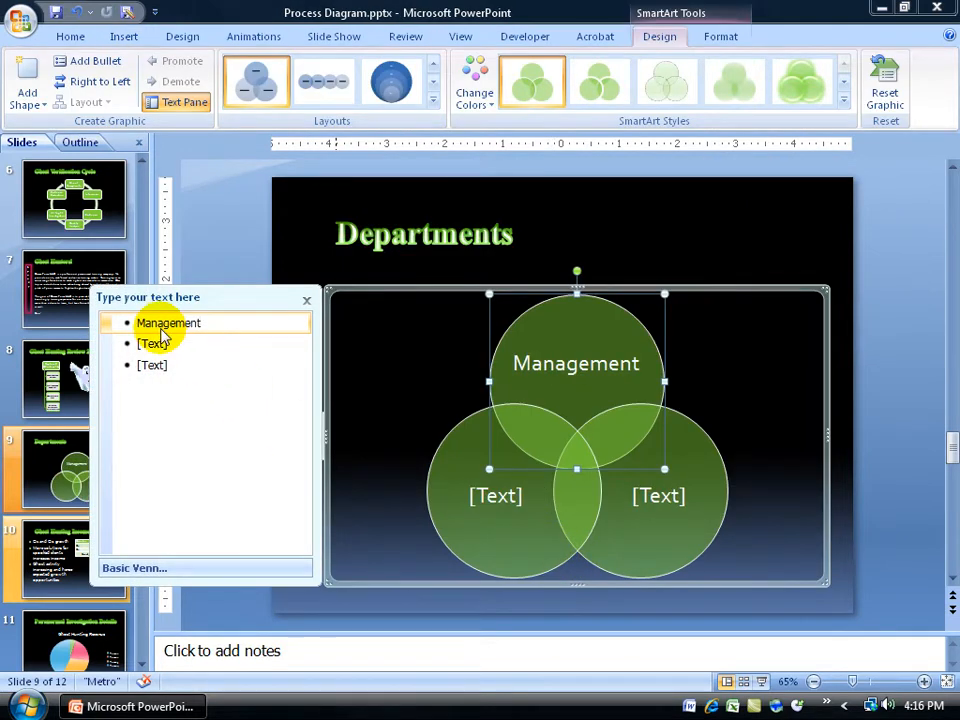
{"action": "type", "text": "Finance"}
{"action": "left_click", "coordinate": [206, 366]}
{"action": "type", "text": "Sales"}
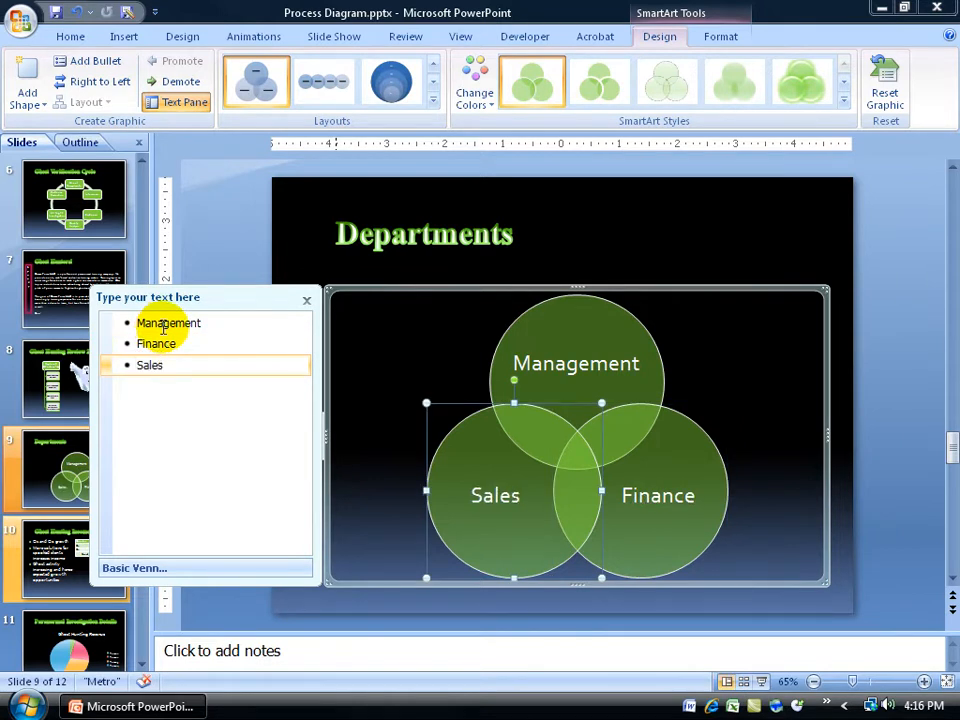
Deselect the SmartArt, leaving the finished three-circle diagram on the slide
{"action": "left_click", "coordinate": [304, 292]}
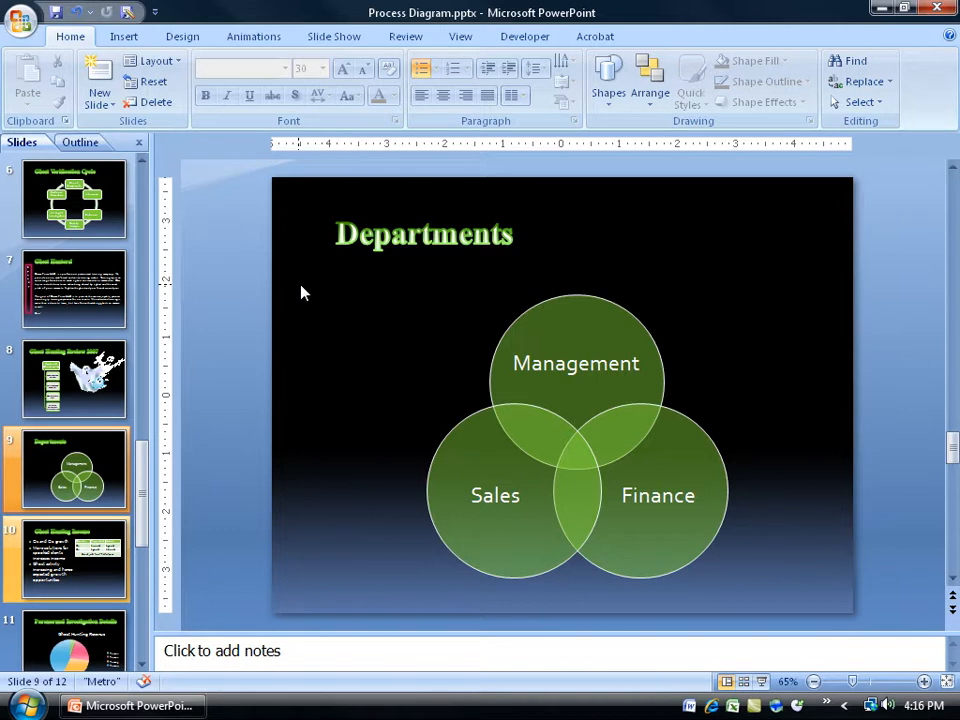
{"action": "mouse_move", "coordinate": [498, 478]}
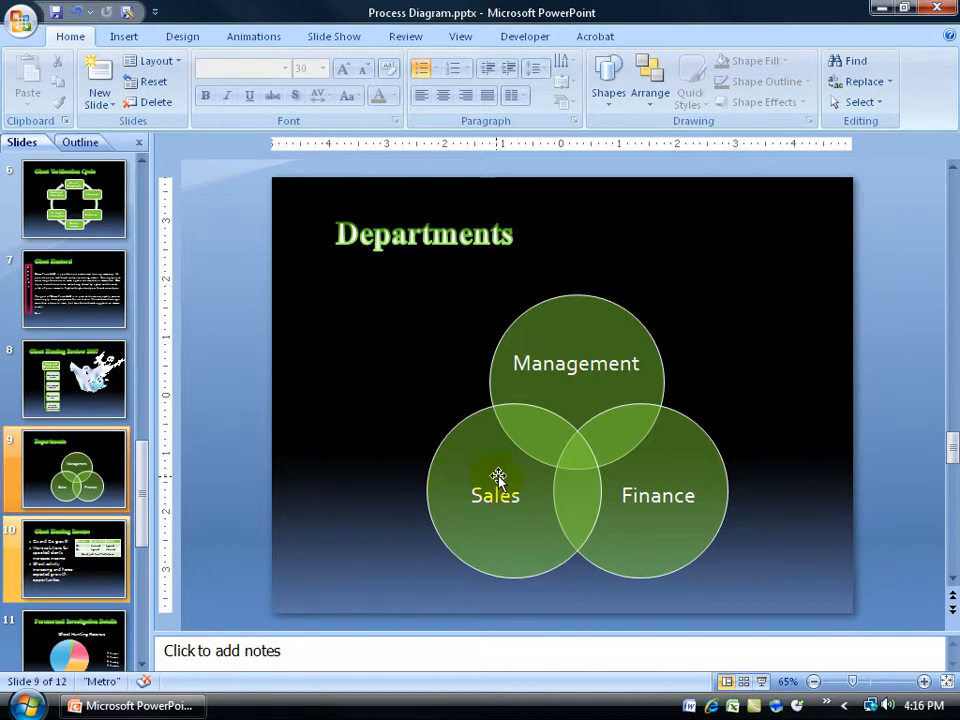
{"action": "mouse_move", "coordinate": [490, 468]}
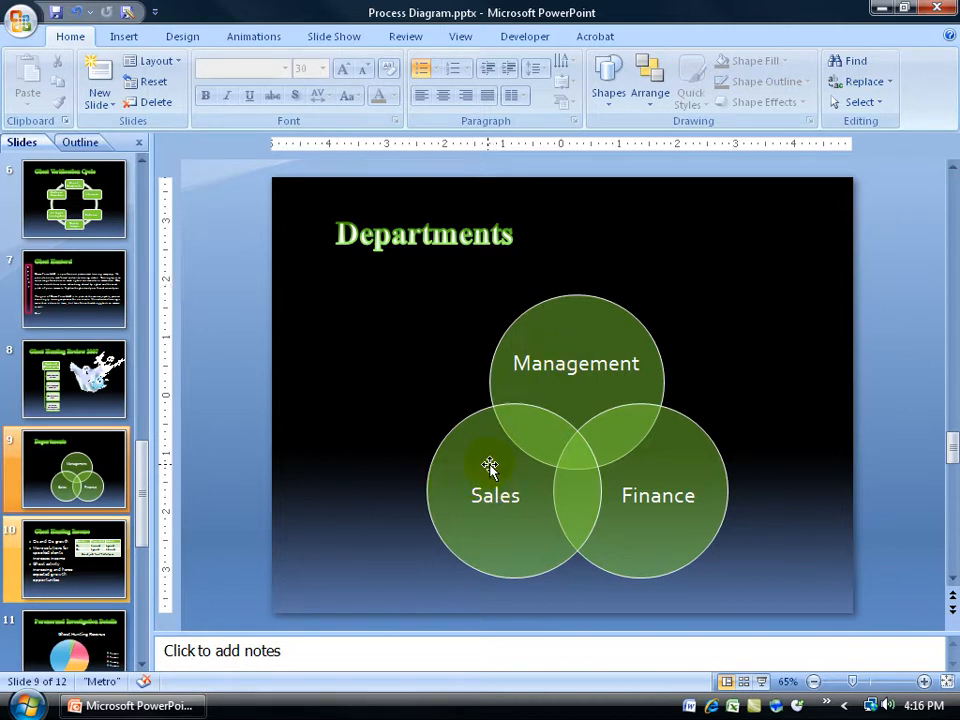
{"action": "mouse_move", "coordinate": [596, 496]}
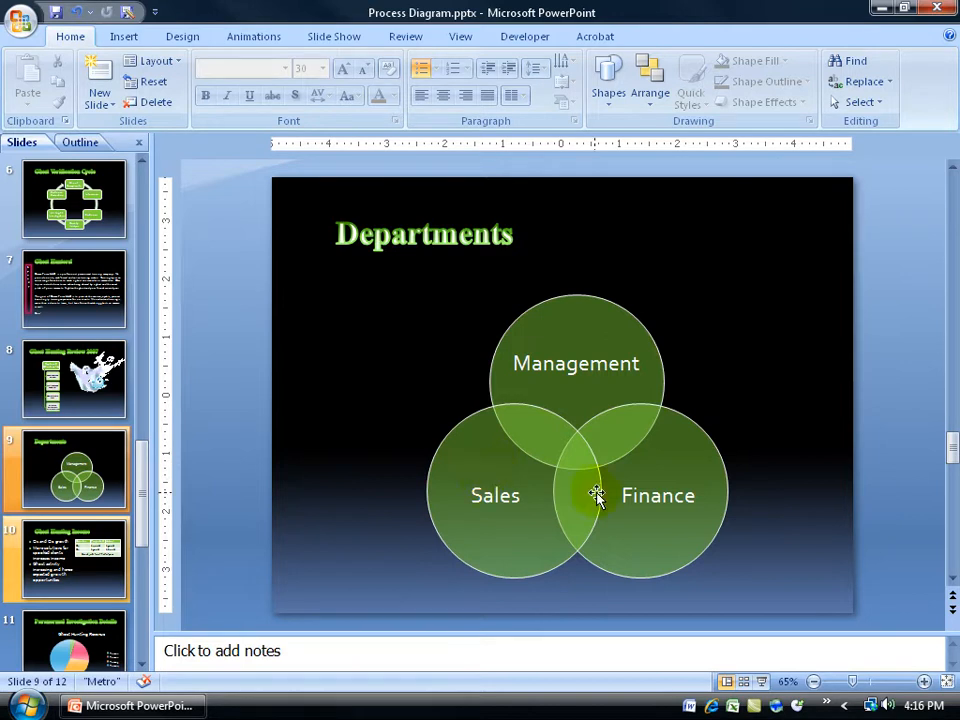